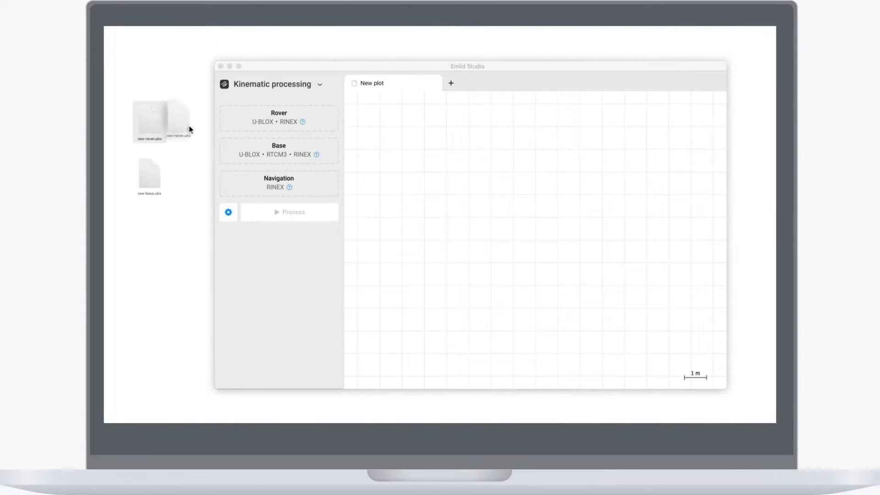
# - Load the rover and base logs into the Kinematic slots and process them
pyautogui.moveTo(163, 121); pyautogui.dragTo(279, 119)
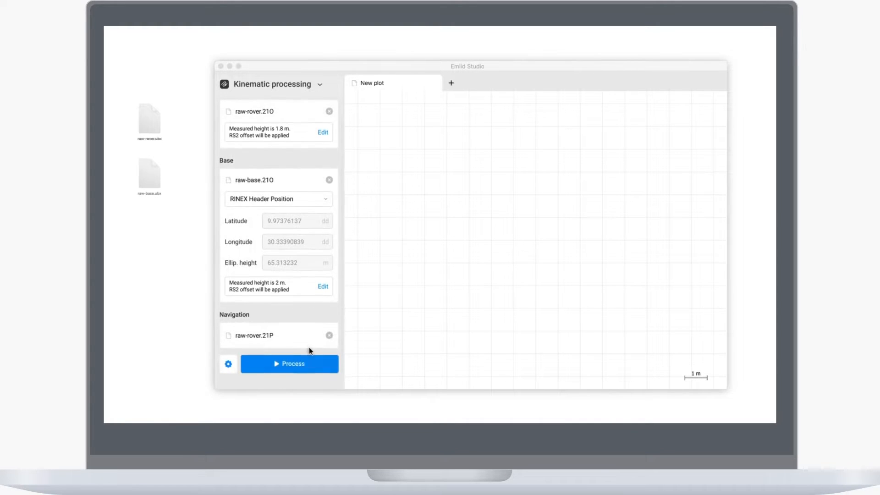
pyautogui.click(289, 363)
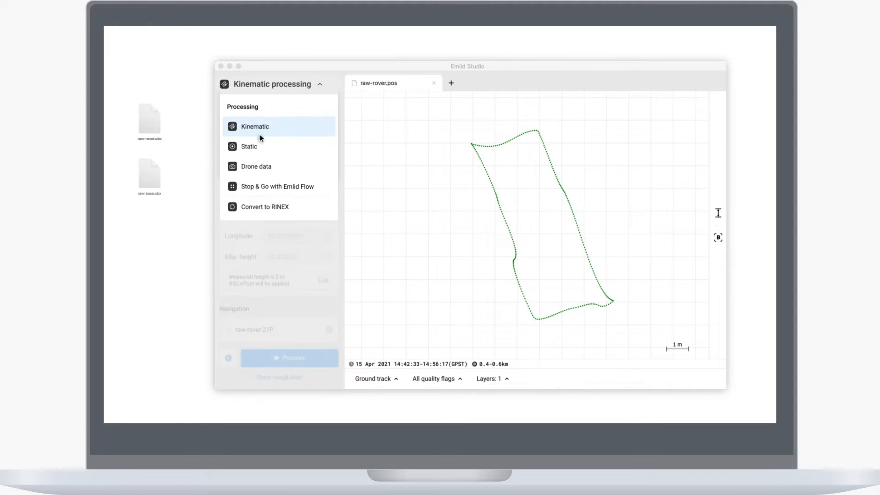
# - In Stop & Go with Emlid Flow, load the points CSV and start generating the FIX-only corrected CSV
pyautogui.click(276, 186)
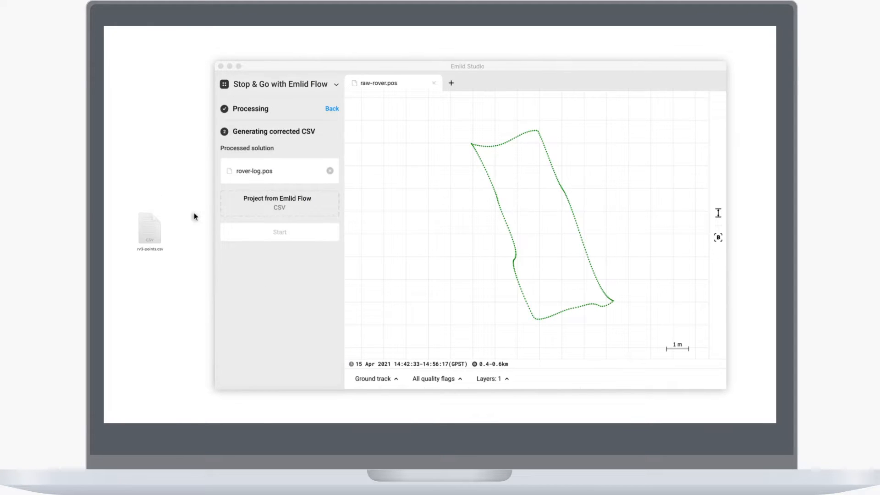
pyautogui.moveTo(150, 230); pyautogui.dragTo(277, 203)
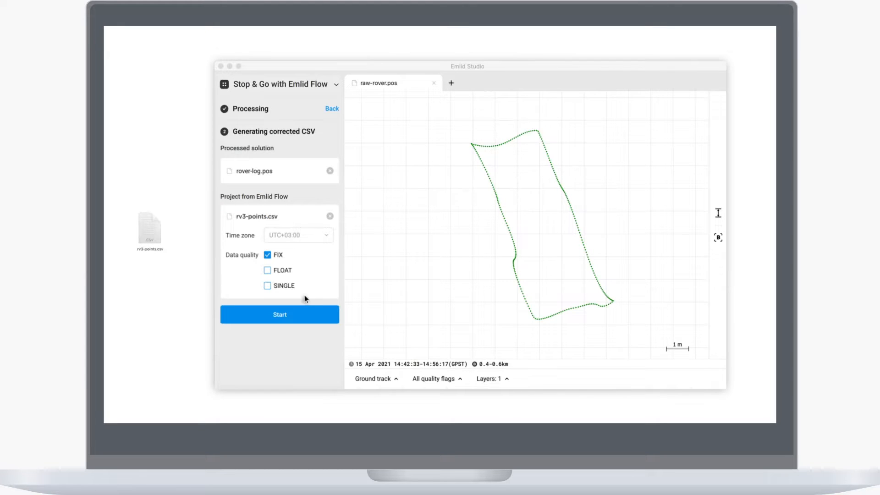
pyautogui.click(280, 314)
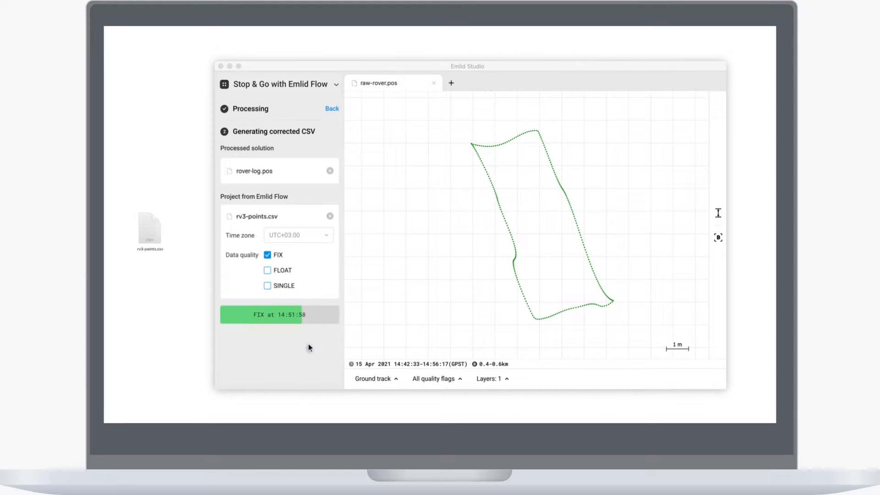
pyautogui.click(279, 314)
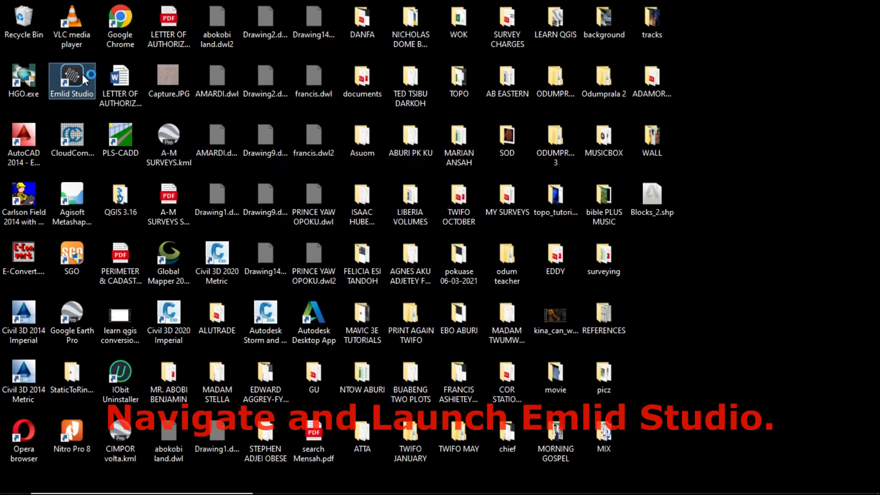
# - Launch Emlid Studio from its desktop shortcut
pyautogui.doubleClick(72, 81)
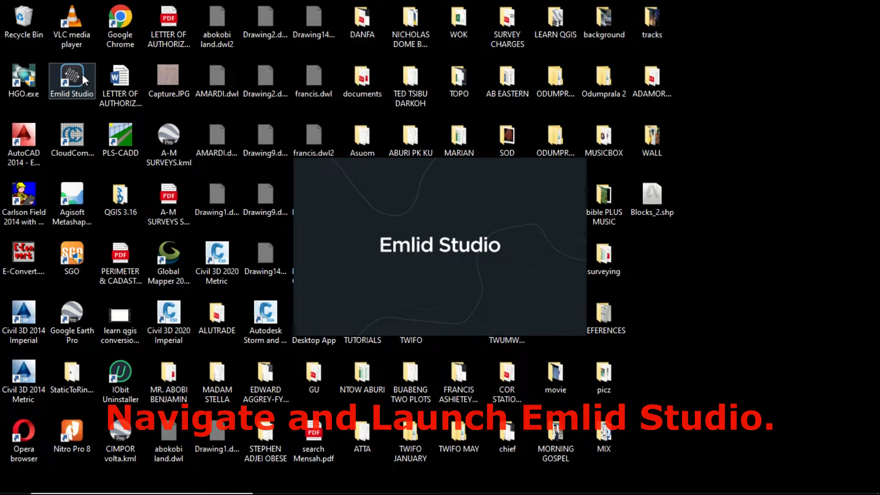
pyautogui.doubleClick(72, 77)
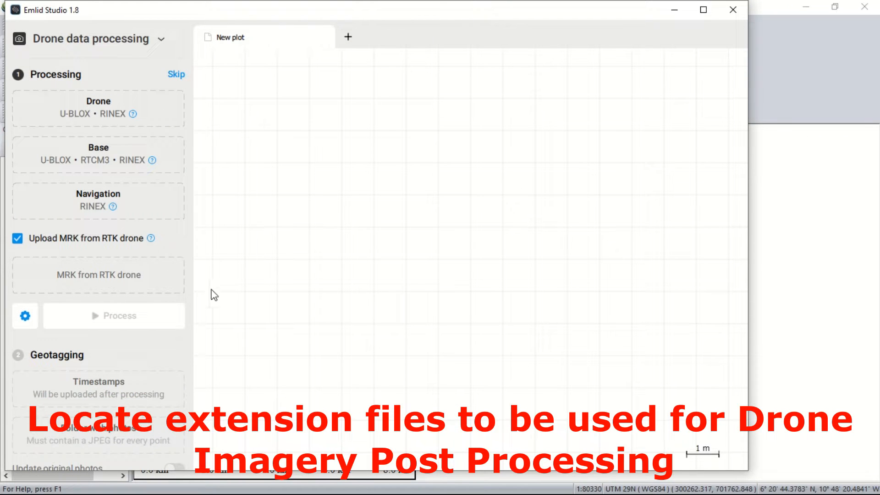
pyautogui.scroll(-3)
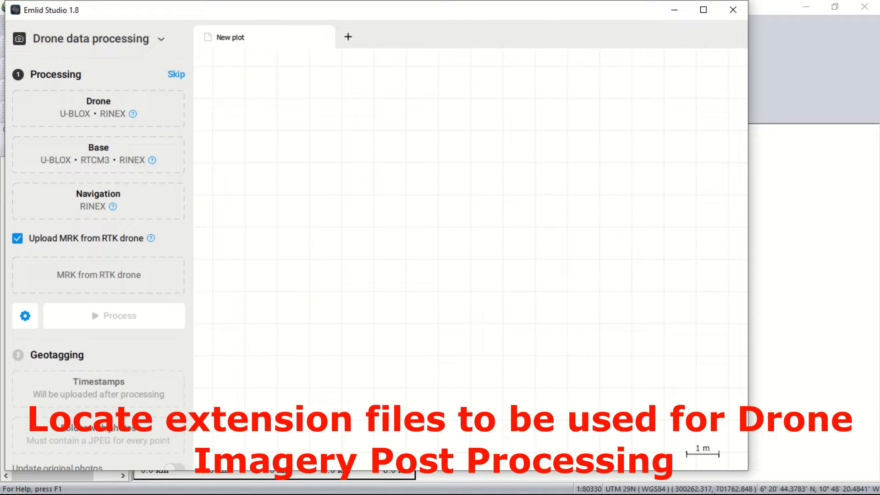
pyautogui.moveTo(670, 175)
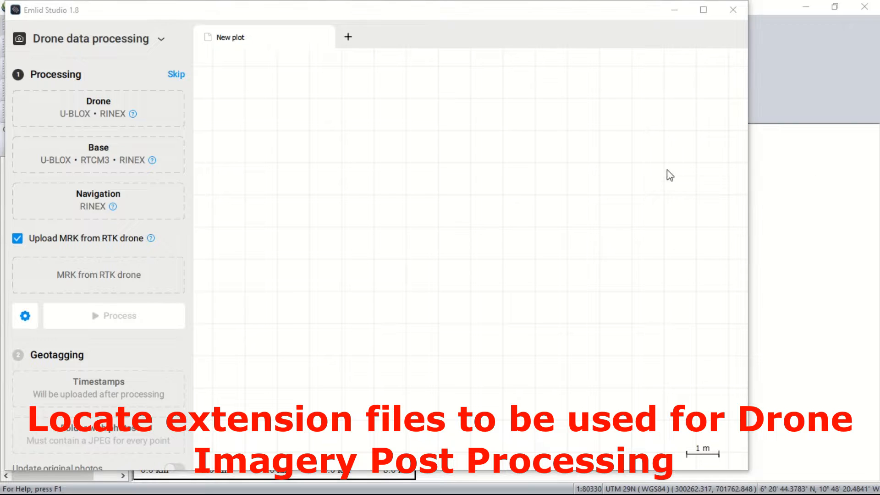
pyautogui.click(12, 481)
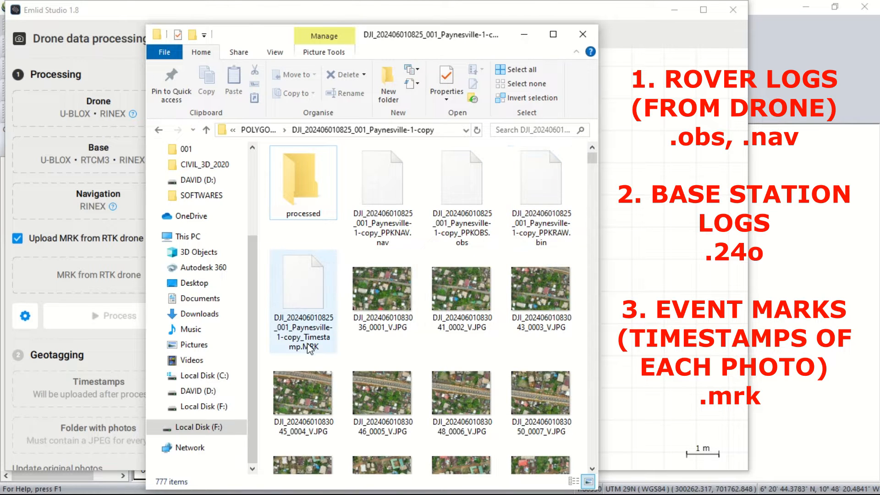
# - Pick out the Timestamp.MRK file in the DJI flight folder
pyautogui.click(461, 179)
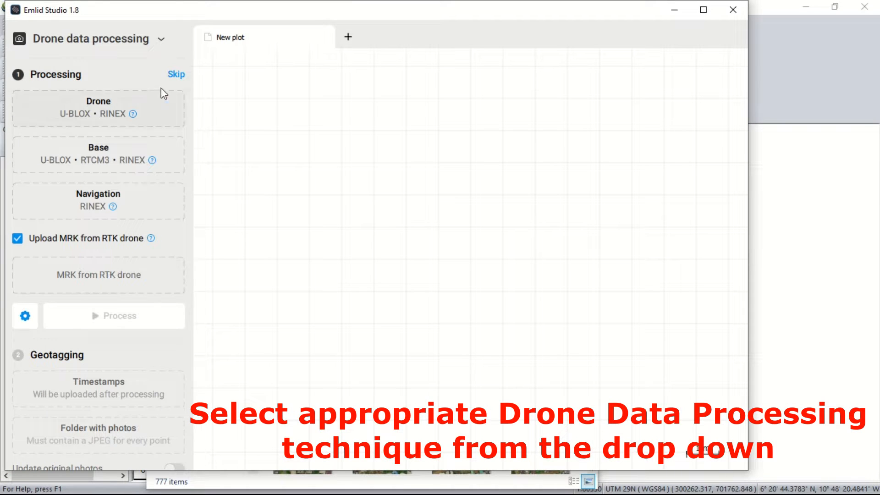
pyautogui.click(90, 38)
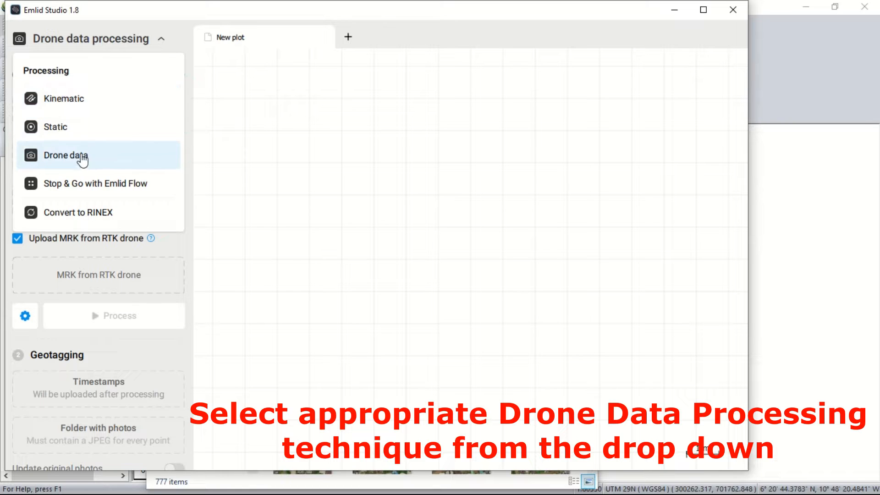
pyautogui.click(66, 155)
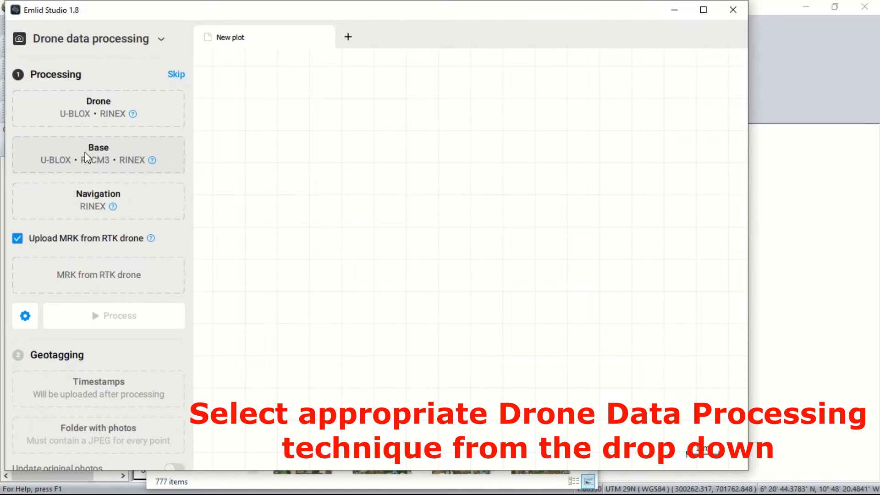
pyautogui.click(92, 38)
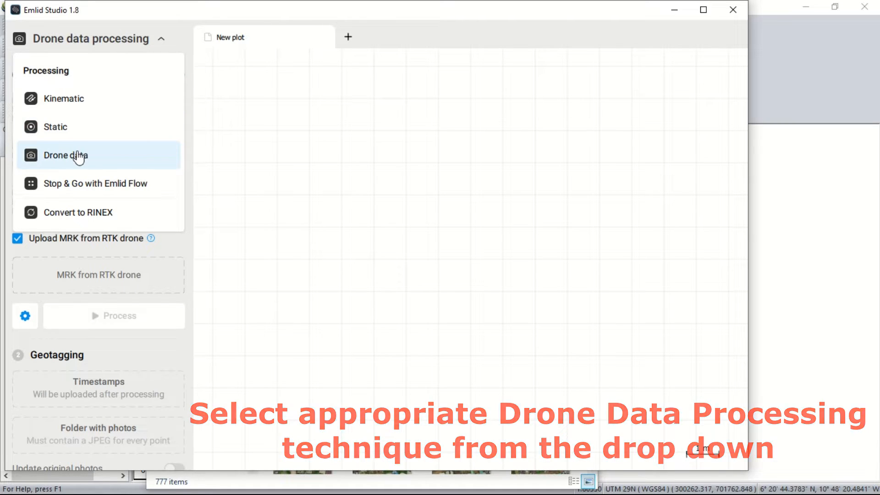
pyautogui.click(65, 156)
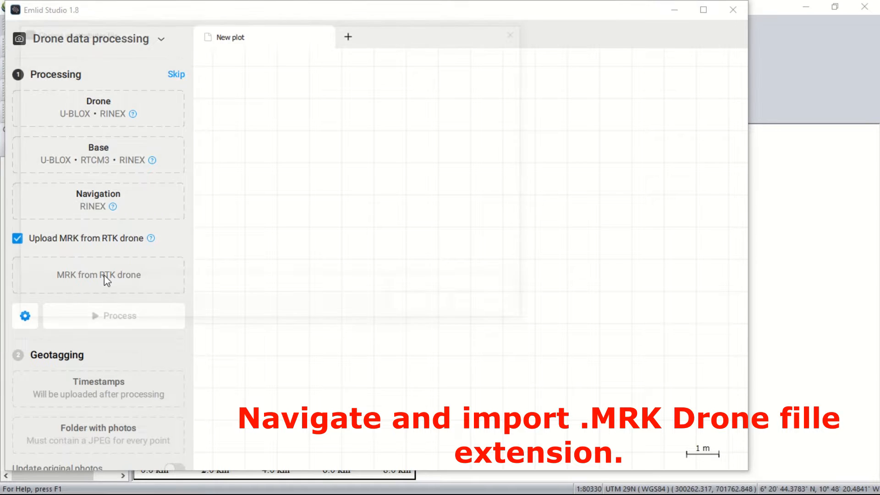
# - Load Timestamp.MRK from F: > POLYGON 1 > DJI flight folder > processed as the RTK drone marks
pyautogui.click(98, 275)
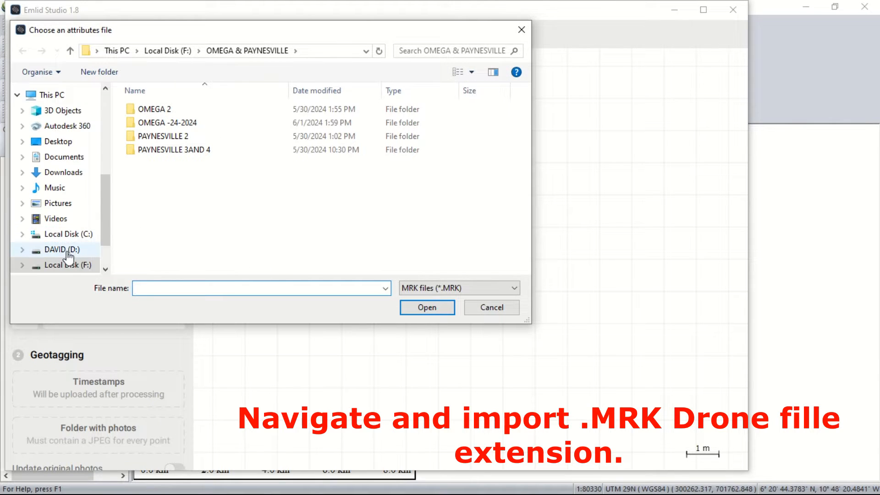
pyautogui.click(67, 264)
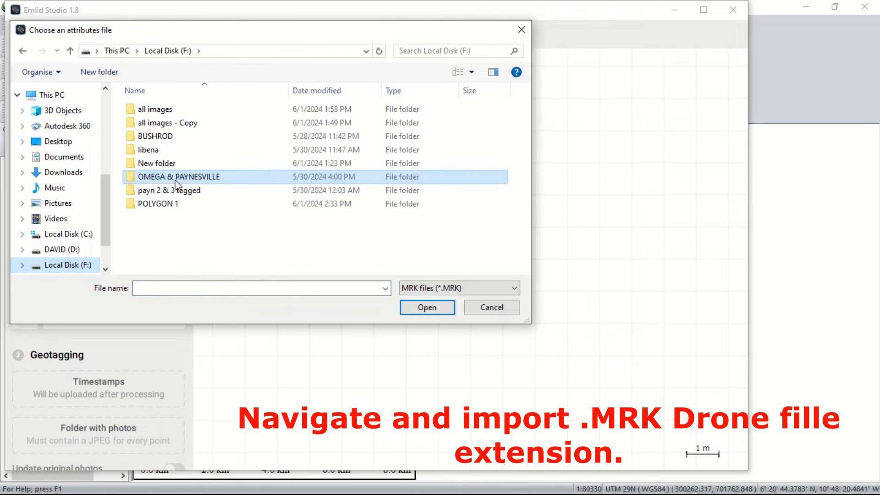
pyautogui.doubleClick(158, 204)
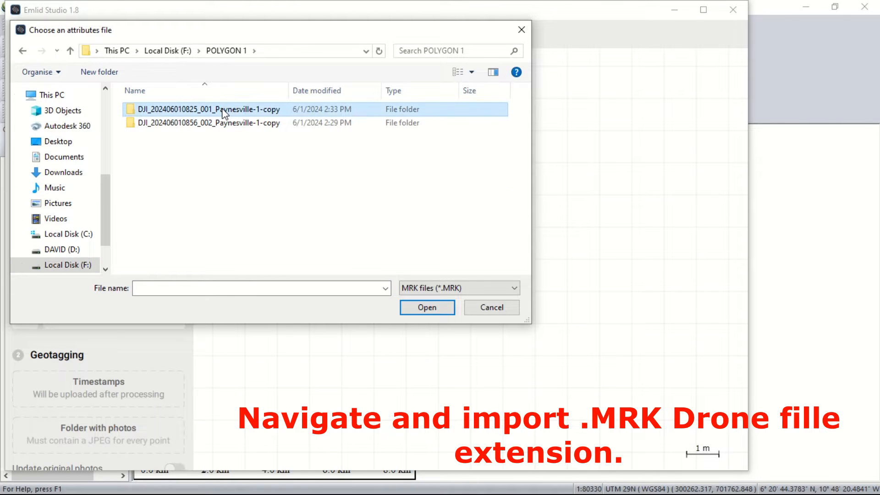
pyautogui.doubleClick(209, 109)
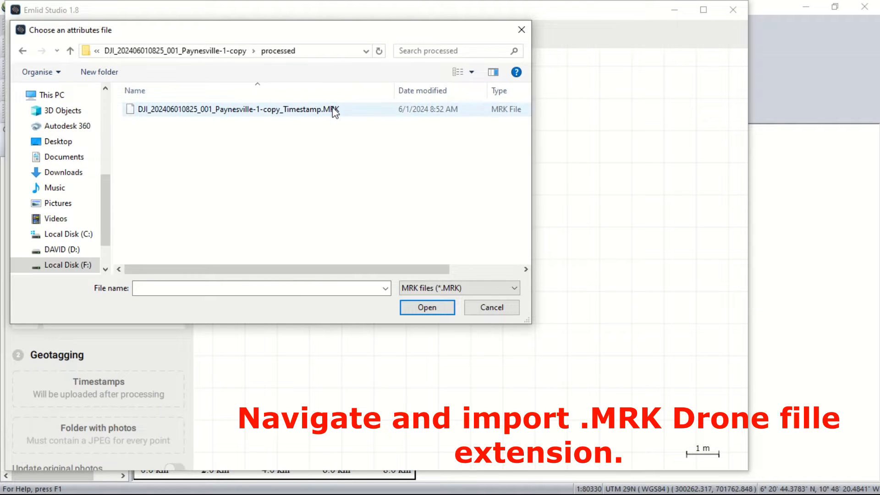
pyautogui.click(232, 109)
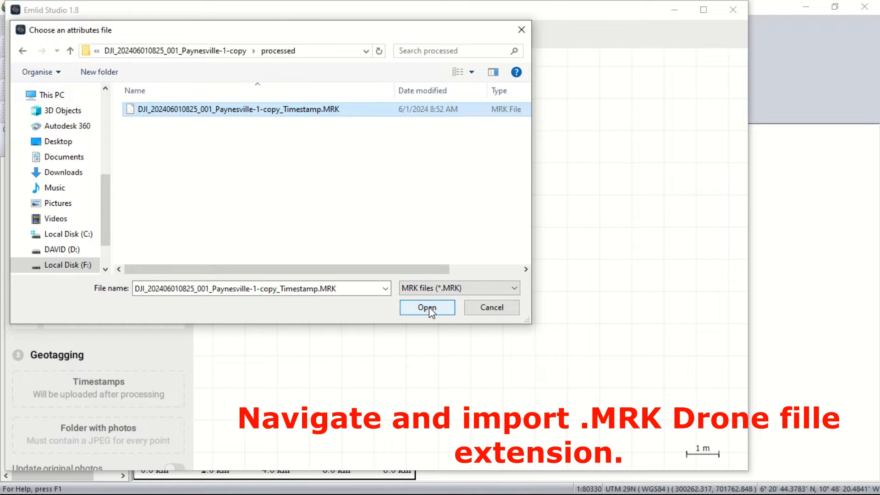
pyautogui.click(426, 307)
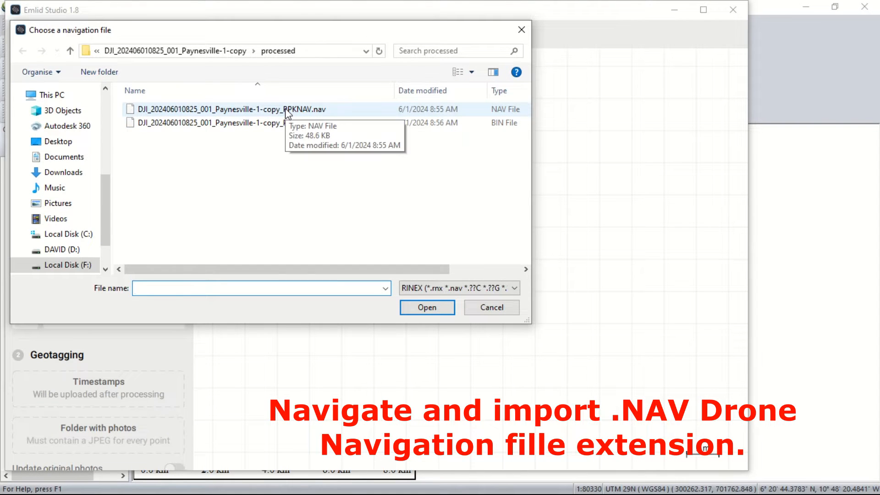
# - Load the PPKNAV.nav navigation file, then move on to the base receiver log
pyautogui.click(229, 109)
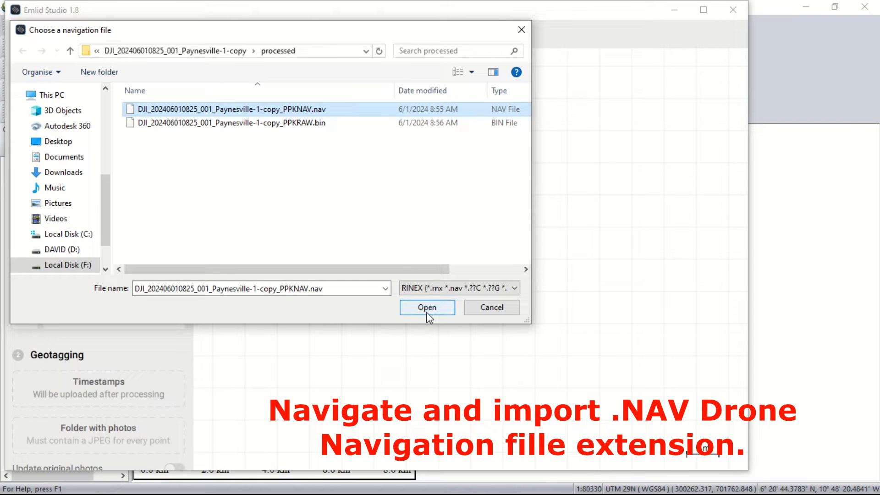
pyautogui.click(426, 307)
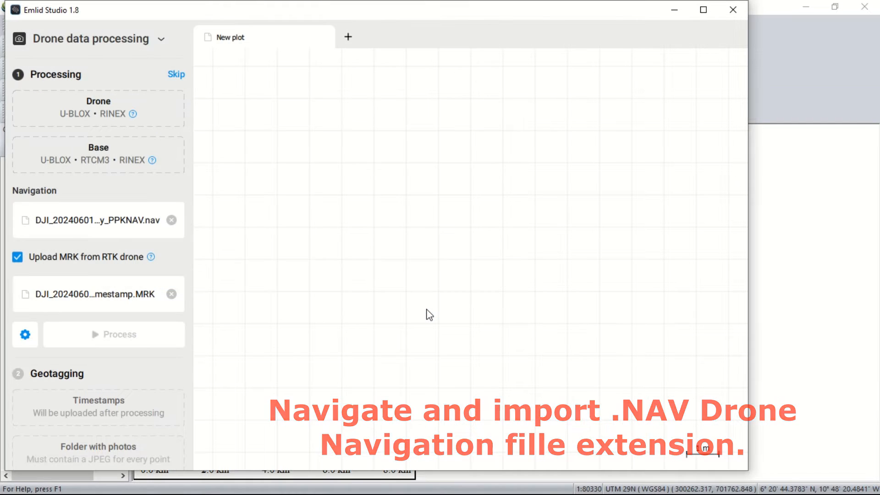
pyautogui.click(98, 154)
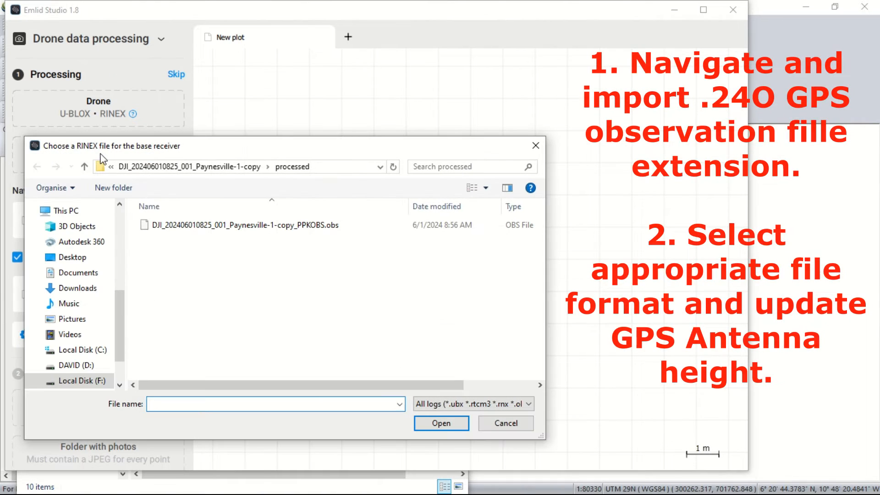
# - Choose DOC-20240601-WA0005.24O from POLYGON 1 as the base observation file
pyautogui.click(82, 381)
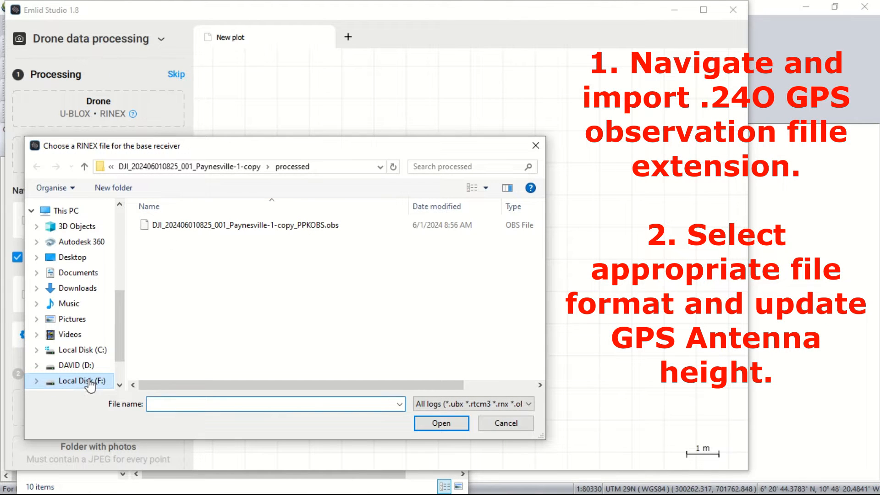
pyautogui.click(79, 381)
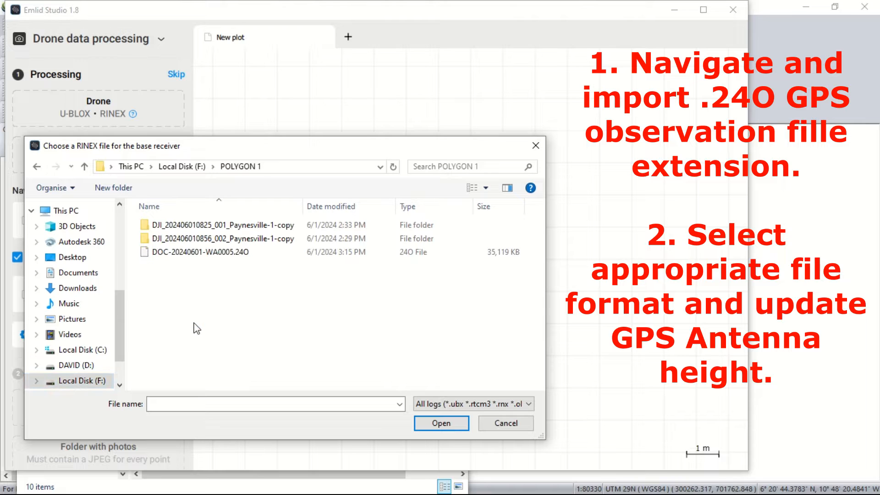
pyautogui.moveTo(254, 298)
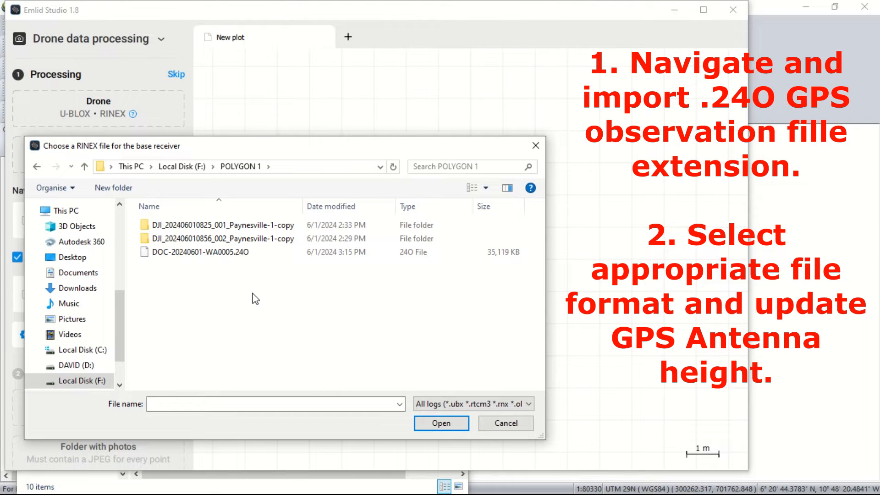
pyautogui.click(200, 252)
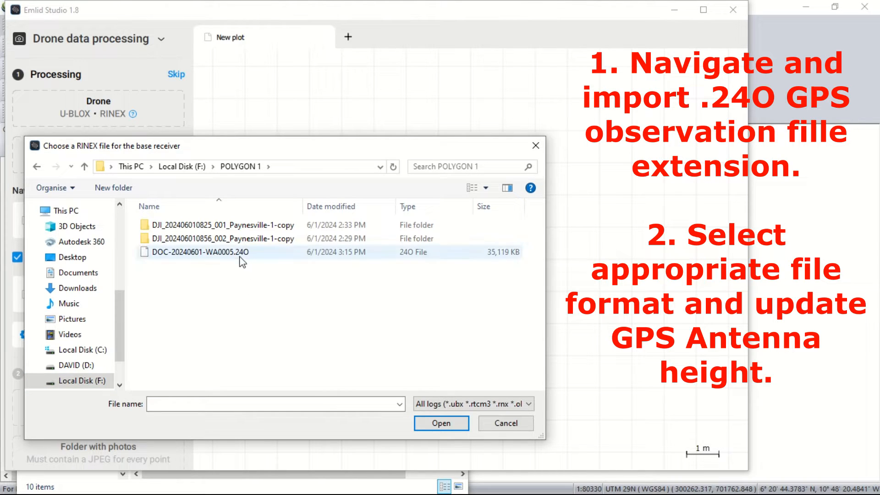
pyautogui.click(200, 252)
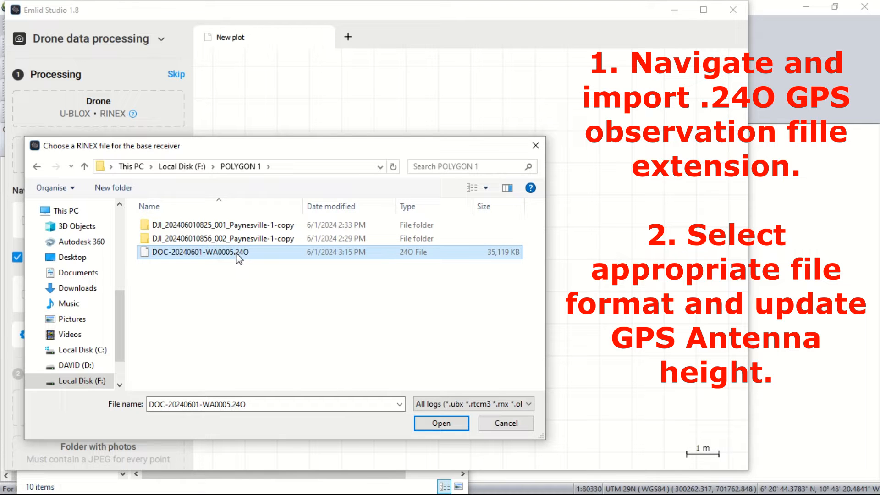
pyautogui.click(441, 424)
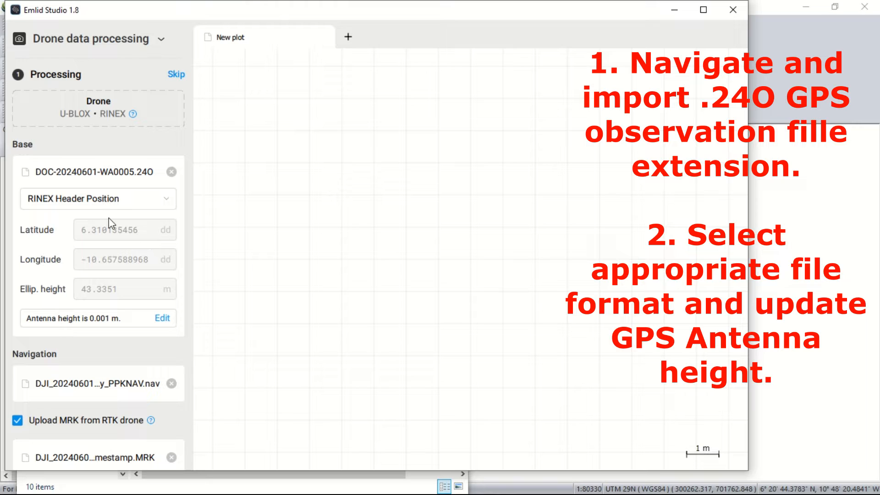
# - Set the base position to Lat/Lon/Height, dd and save a 1.505 m antenna height
pyautogui.click(98, 198)
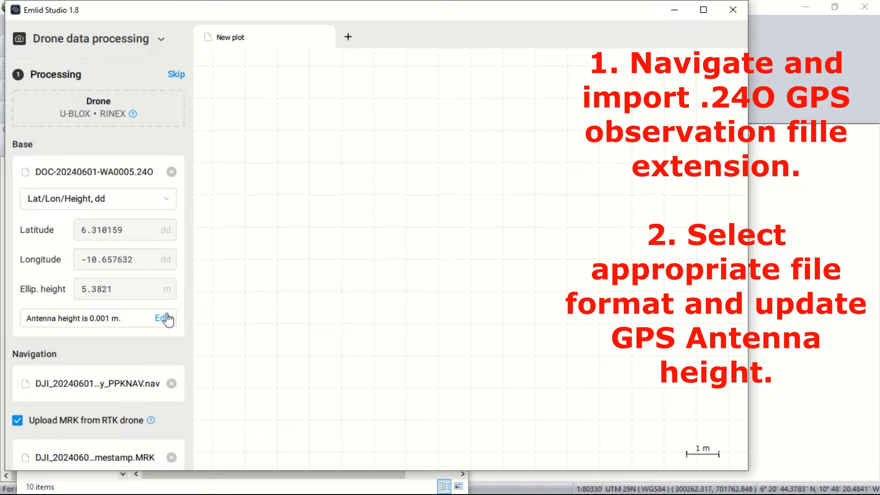
pyautogui.click(163, 318)
pyautogui.write('1')
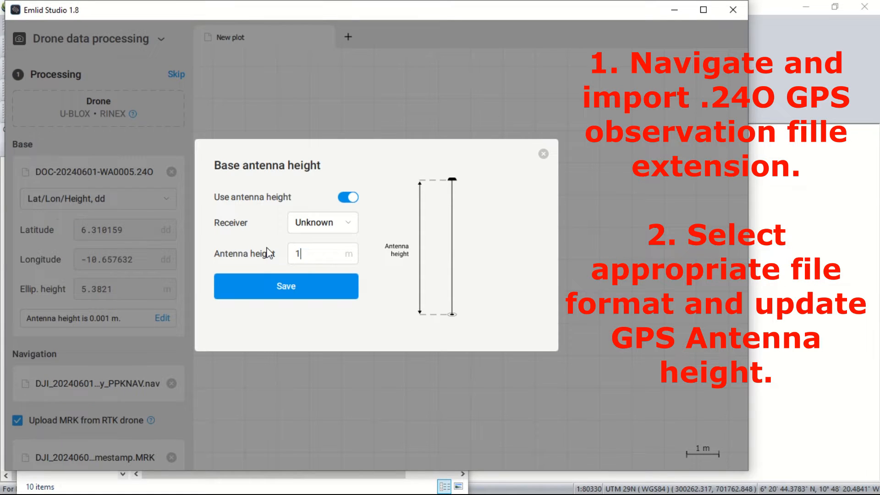
pyautogui.write('.505')
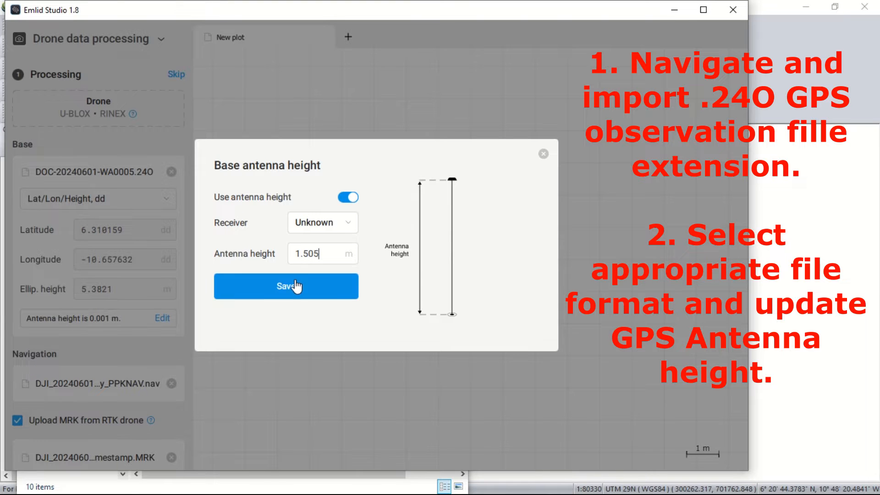
pyautogui.click(286, 286)
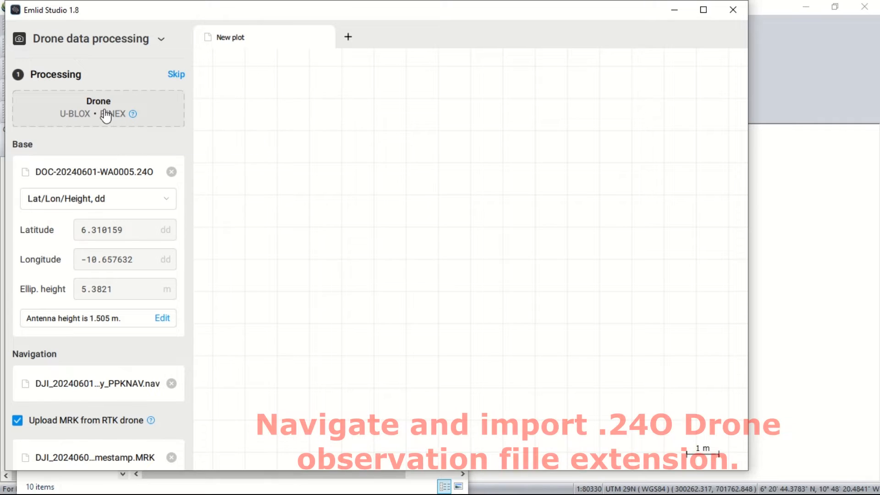
# - Load DJI_..._001 processed PPKOBS.obs as the drone observation log
pyautogui.click(98, 108)
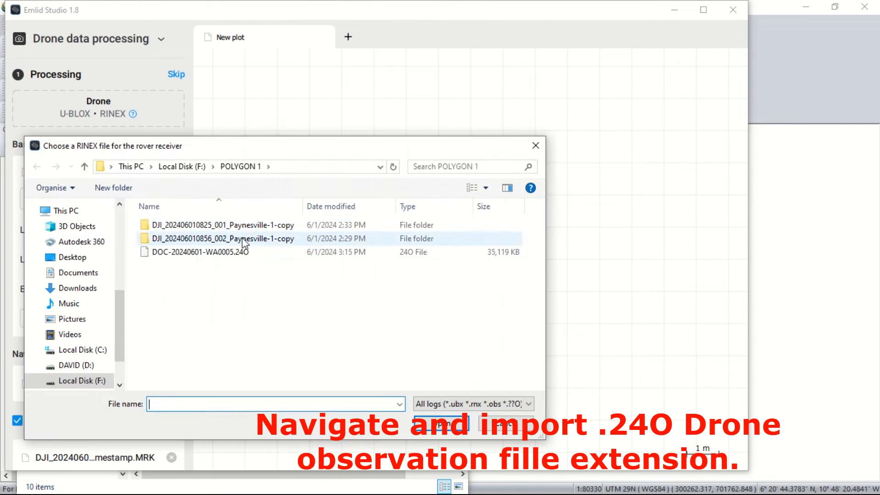
pyautogui.doubleClick(222, 225)
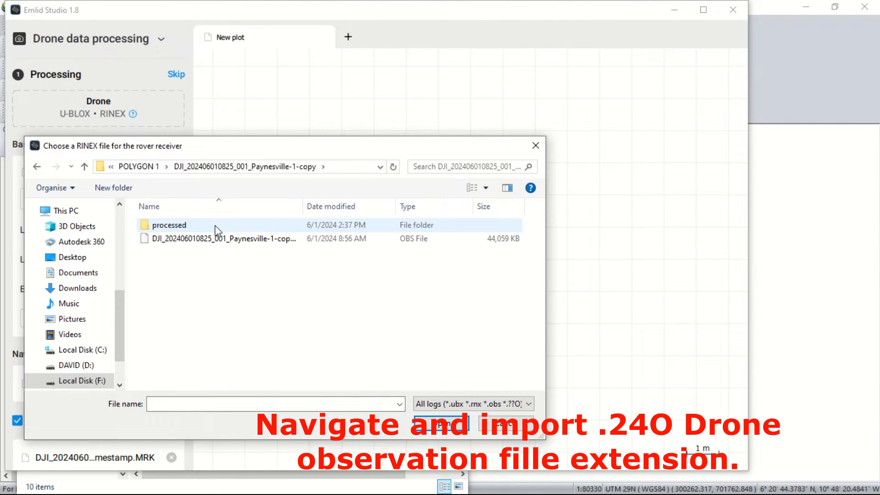
pyautogui.doubleClick(168, 225)
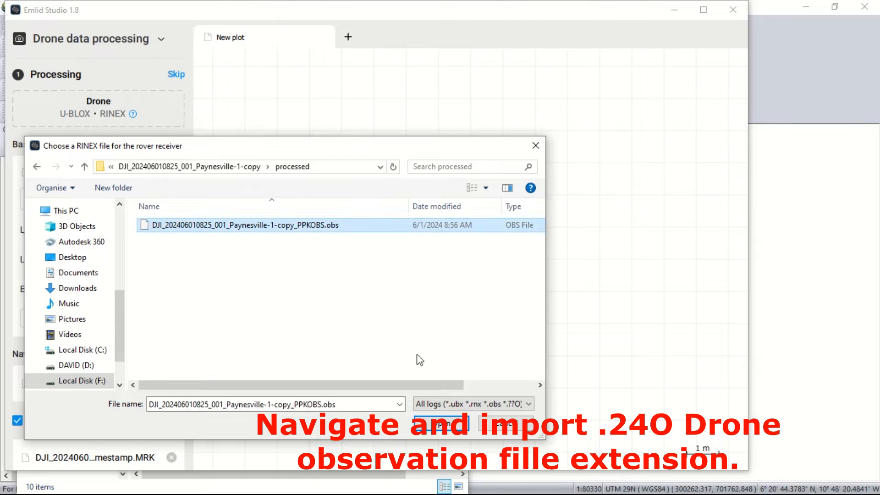
pyautogui.click(440, 421)
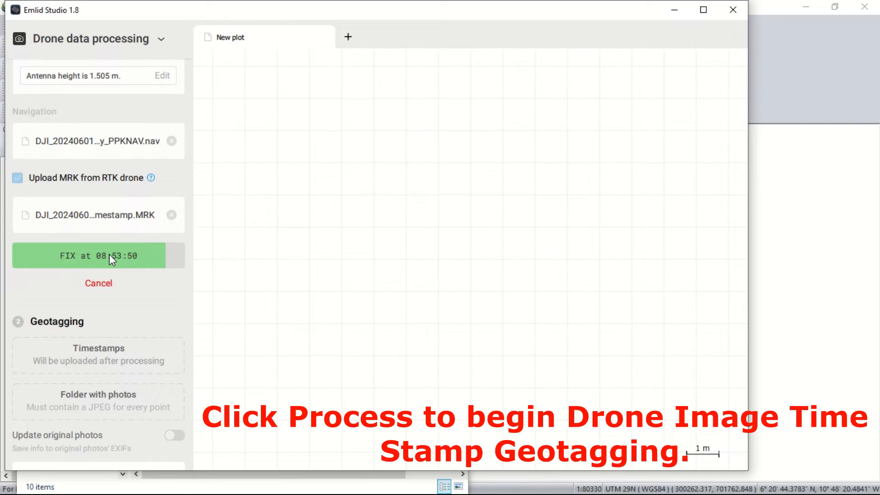
# - Process the drone log to 84.8% FIX / 15.2% FLOAT and return to adjust settings
pyautogui.click(99, 255)
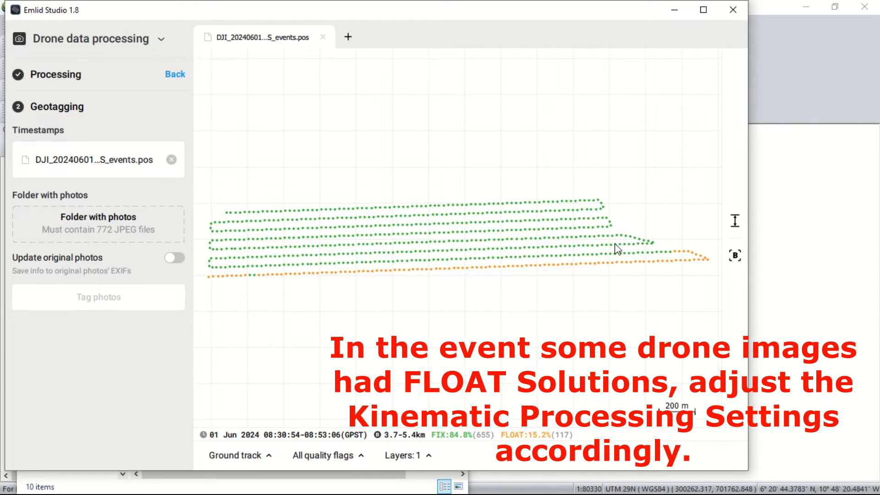
pyautogui.moveTo(124, 191)
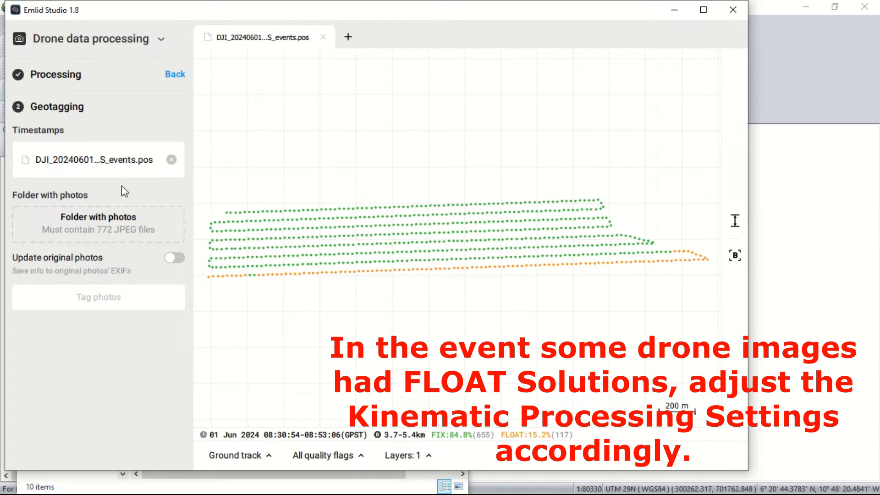
pyautogui.click(175, 74)
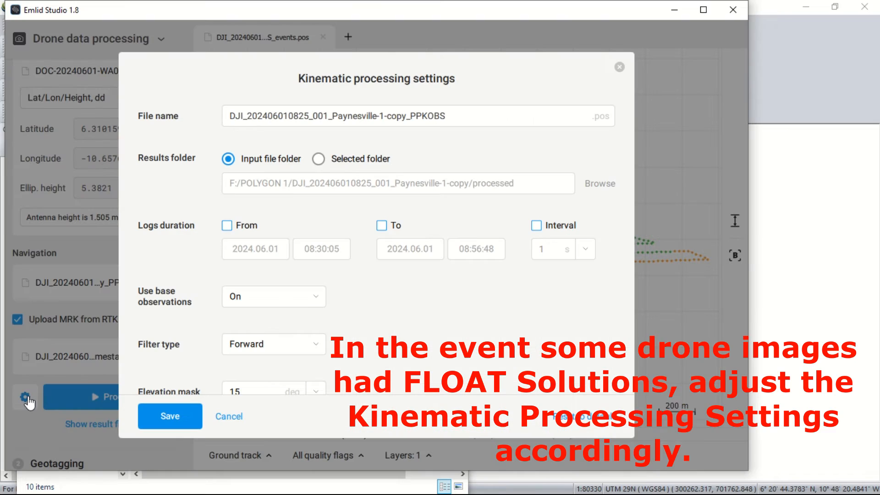
# - Set the elevation mask to 25 degrees and save the processing settings
pyautogui.scroll(-3)
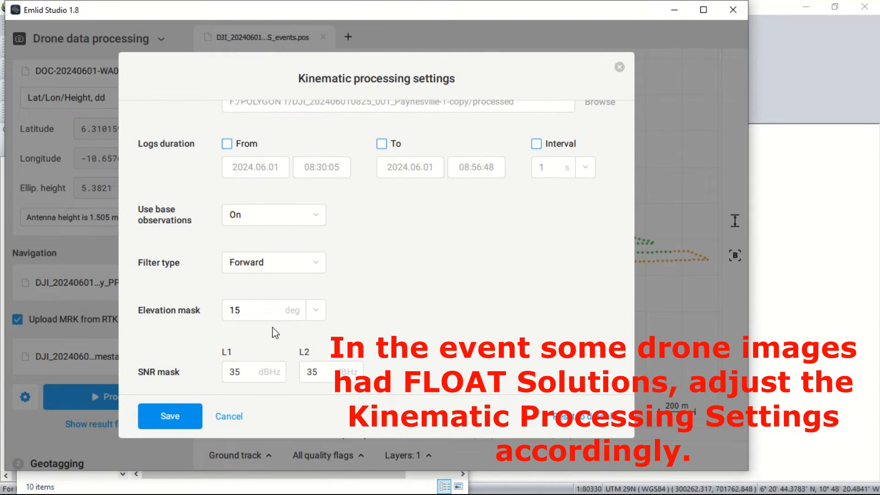
pyautogui.write('2')
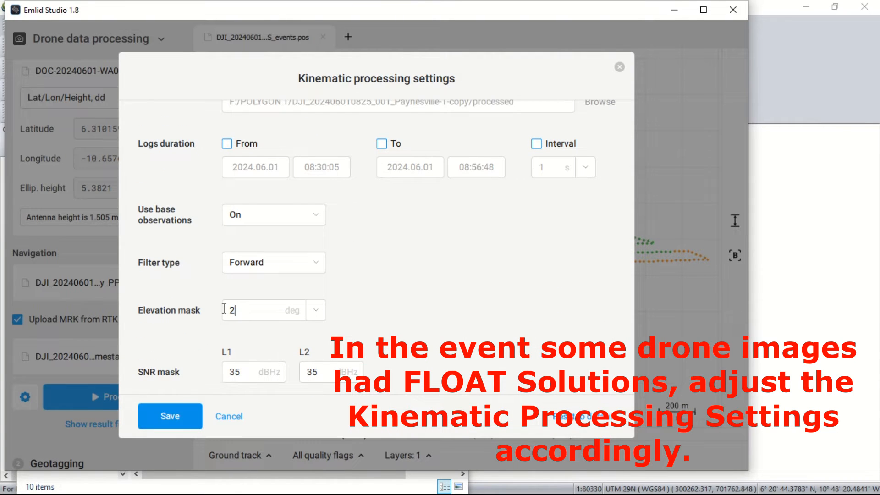
pyautogui.write('5')
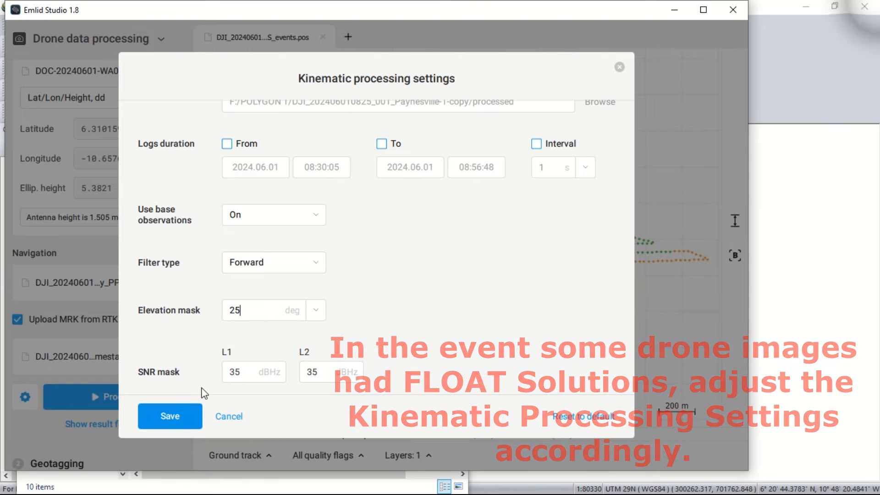
pyautogui.click(170, 416)
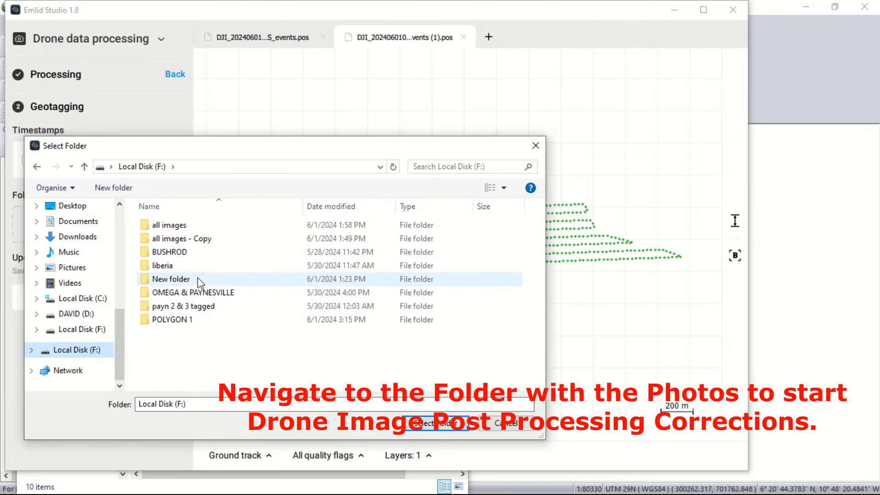
pyautogui.doubleClick(172, 319)
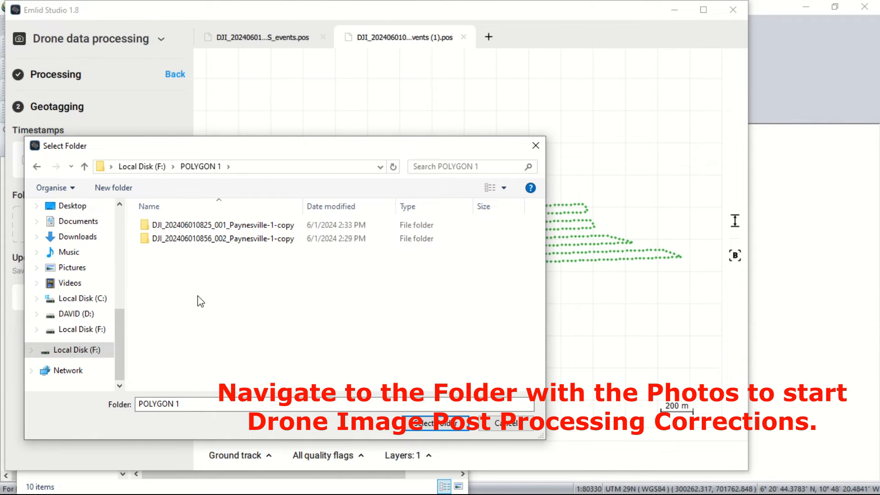
pyautogui.doubleClick(223, 225)
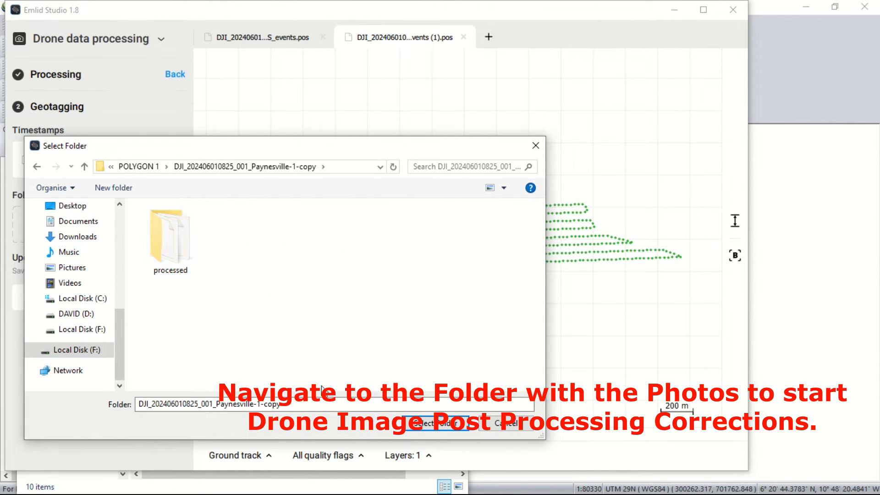
pyautogui.click(437, 422)
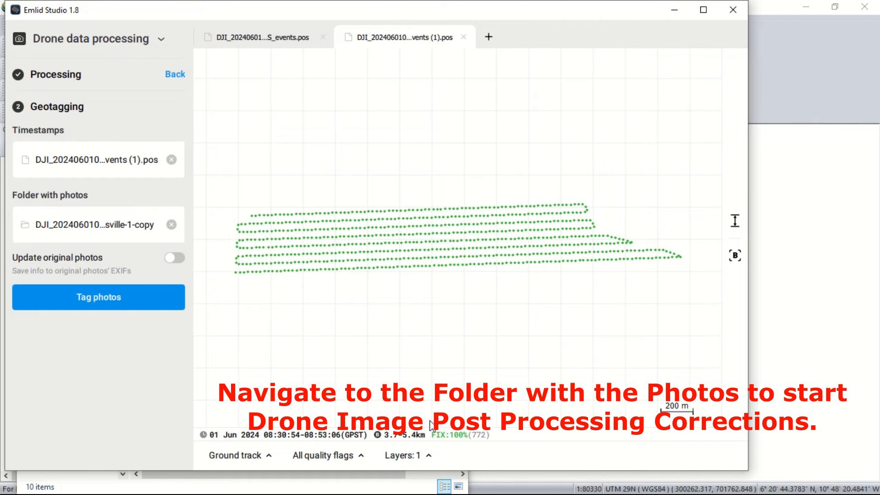
pyautogui.click(98, 297)
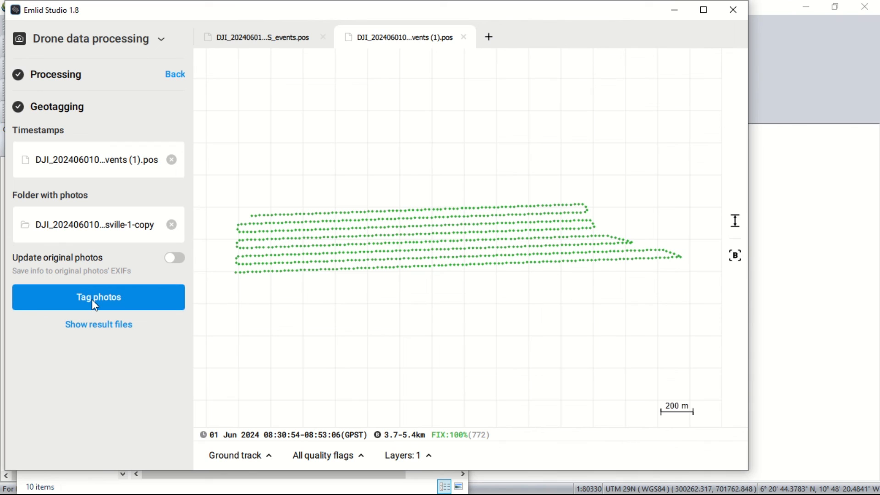
pyautogui.moveTo(119, 136)
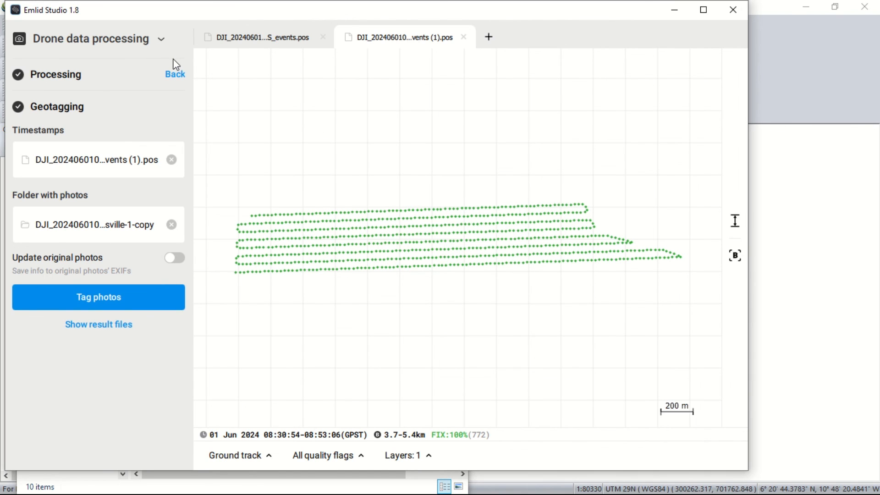
pyautogui.moveTo(174, 76)
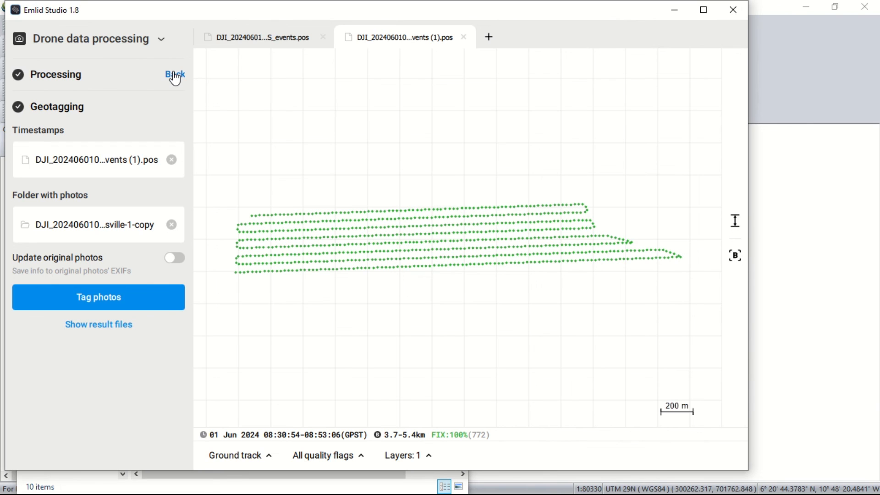